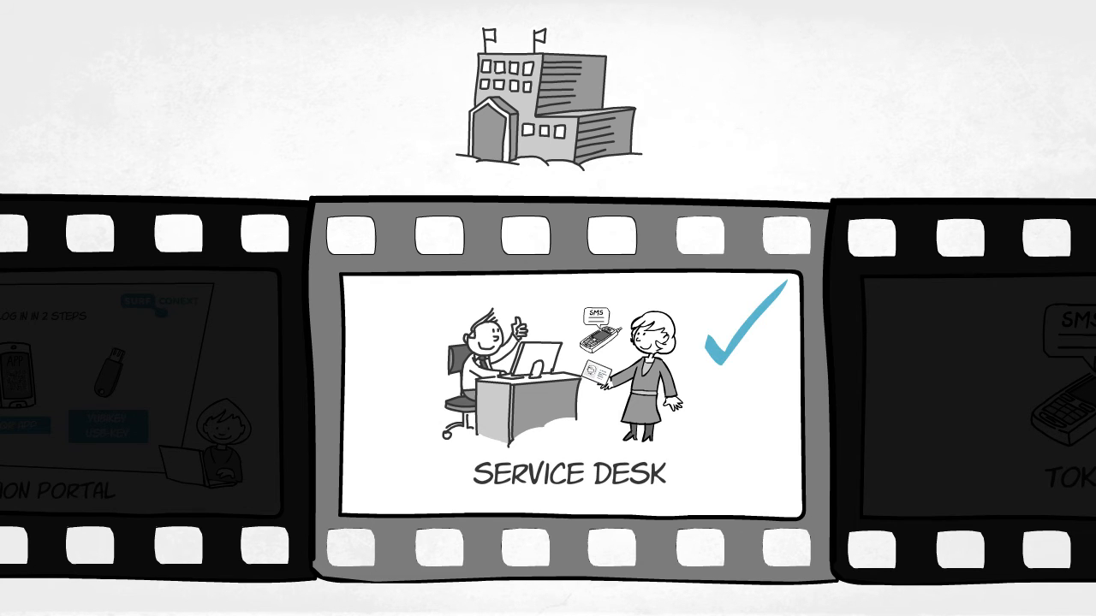
{"action": "scroll", "scroll_direction": "left", "scroll_amount": 3}
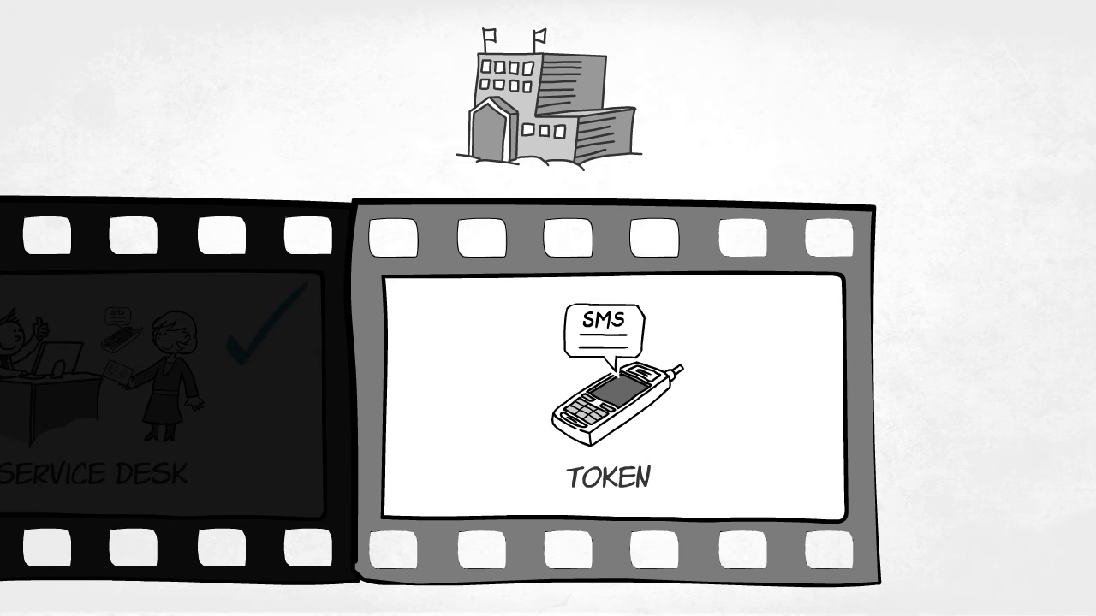